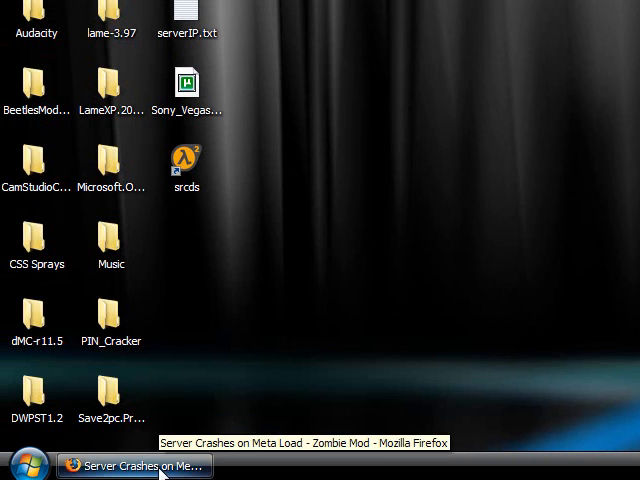
Step: Open the GG folder on the desktop to see metamod.vdf and gameinfo.txt
left_click(131, 465)
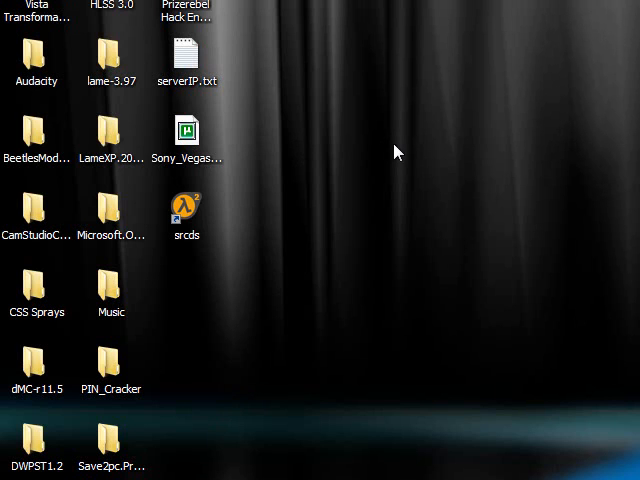
mouse_move(407, 157)
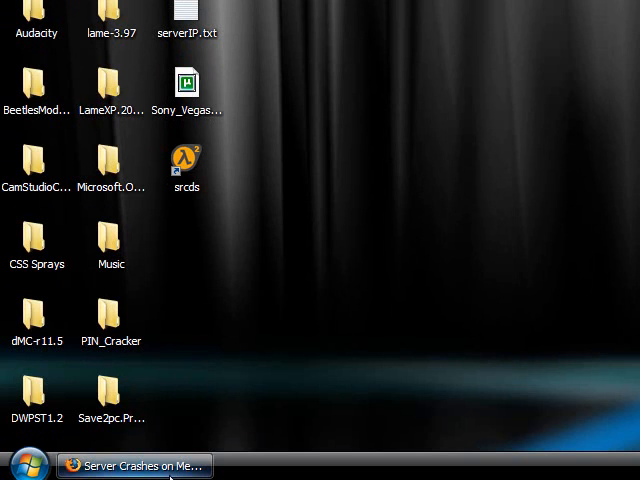
left_click(131, 464)
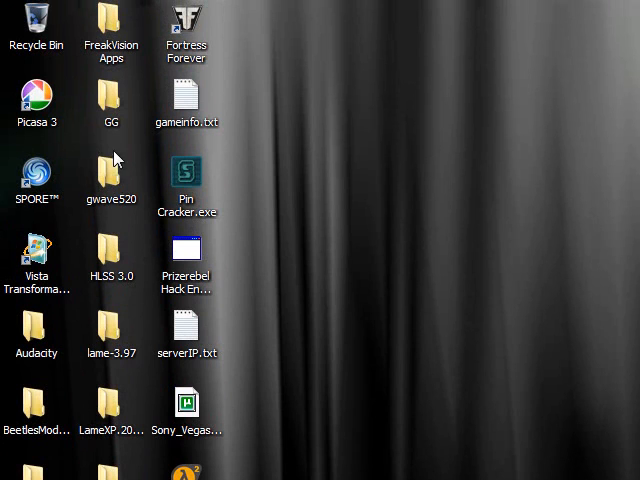
mouse_move(124, 170)
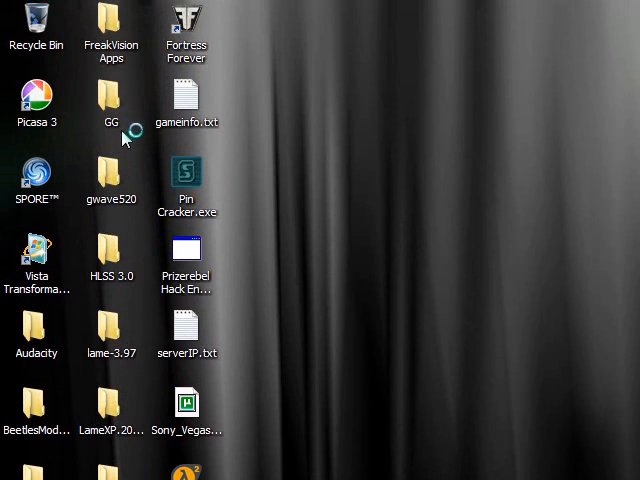
double_click(110, 103)
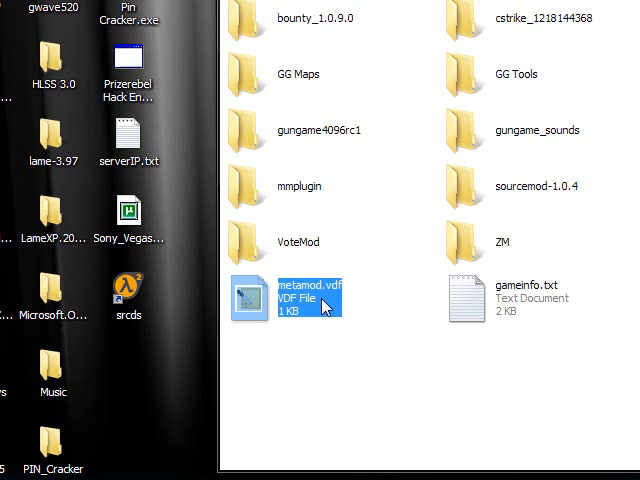
mouse_move(330, 305)
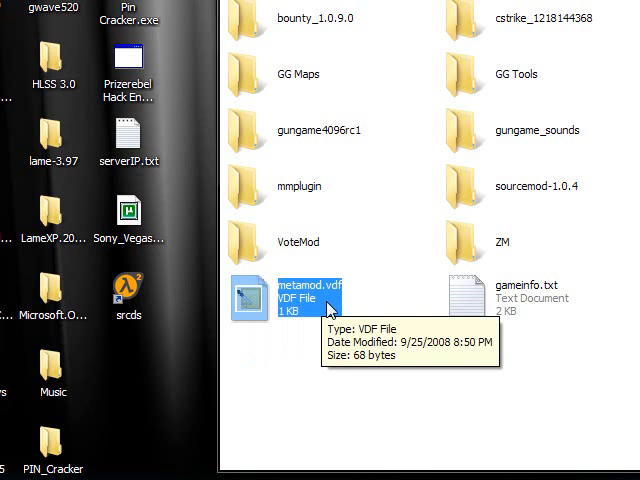
mouse_move(293, 315)
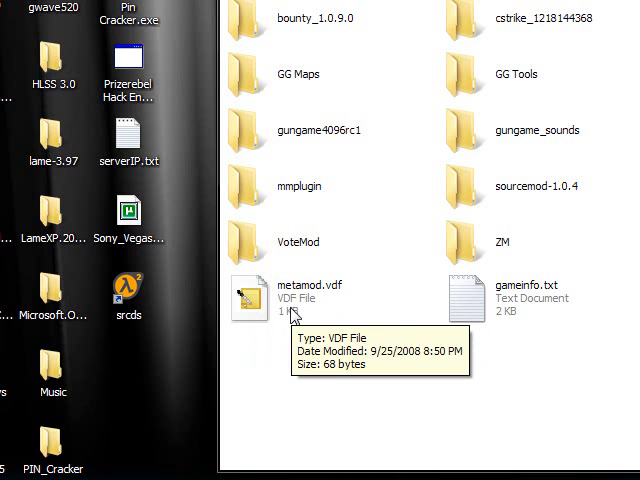
mouse_move(453, 315)
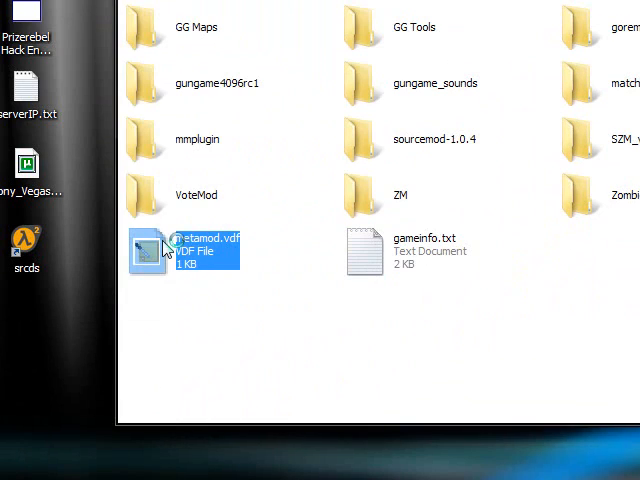
Step: View metamod.vdf's cstrike\addons\metamod\bin\server.dll path in Notepad, then close it
double_click(183, 252)
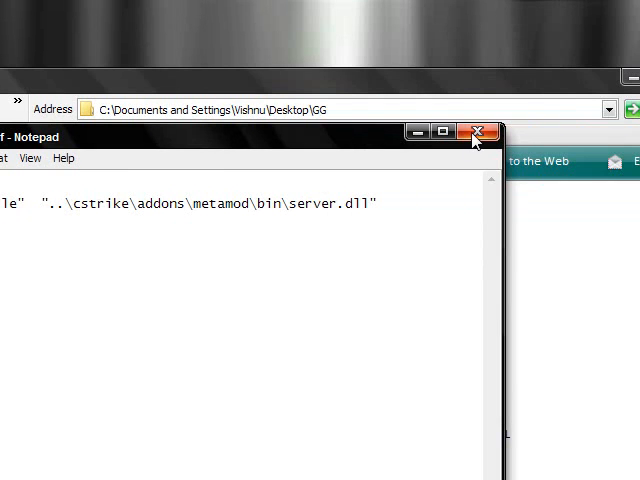
left_click(476, 131)
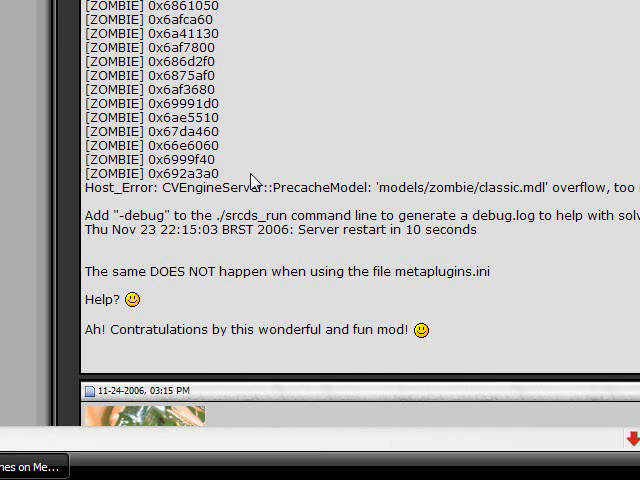
Step: Scroll the forum thread to the models/zombie/classic.mdl Host_Error overflow line
scroll("up", 3)
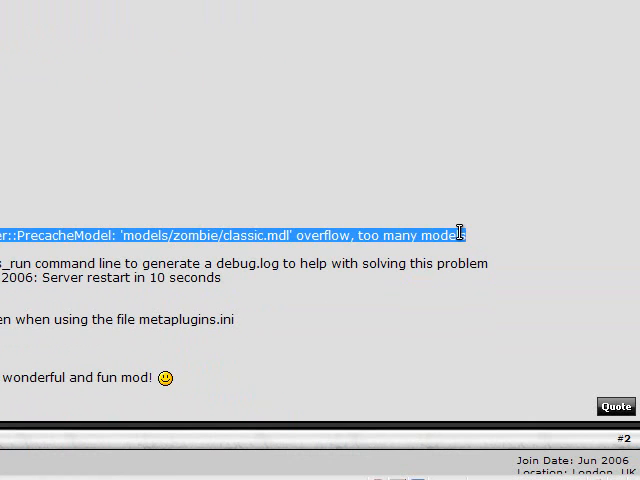
mouse_move(442, 189)
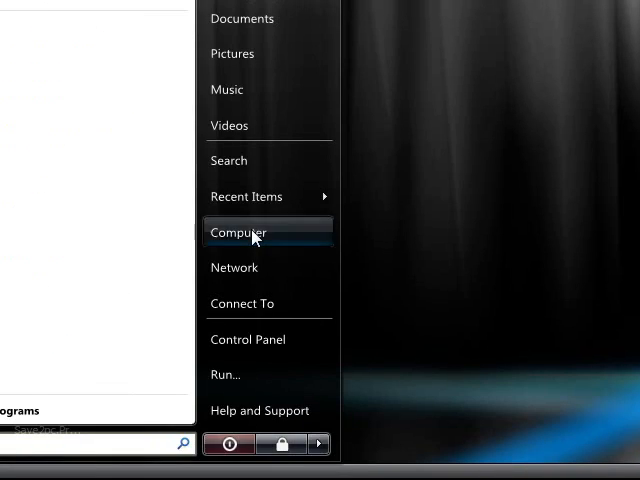
Step: Browse to C:\srcds\cstrike and select its gameinfo.txt
left_click(238, 232)
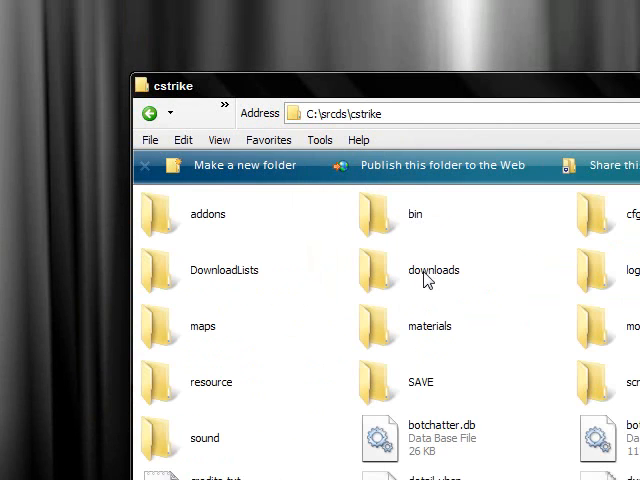
scroll("down", 3)
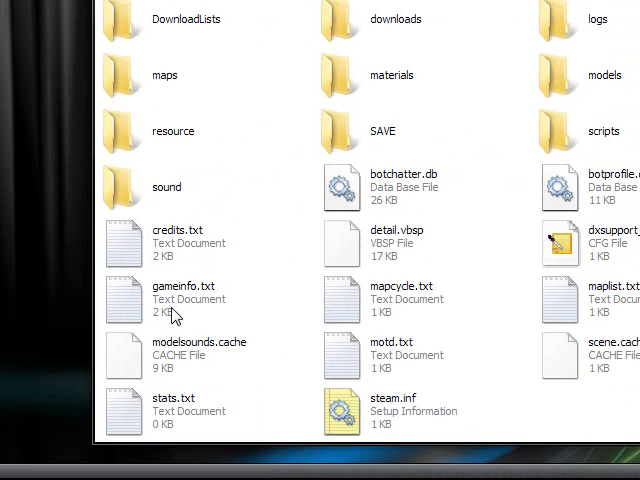
left_click(188, 299)
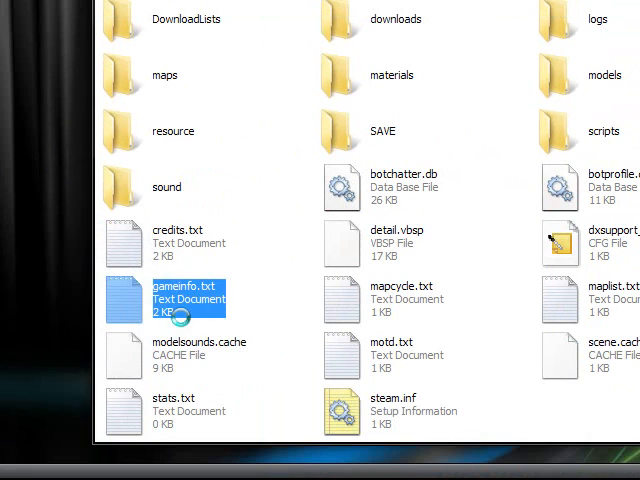
Step: Read the SearchPaths block (|gameinfo_path|., cstrike, hl2) in the cstrike gameinfo.txt
double_click(188, 298)
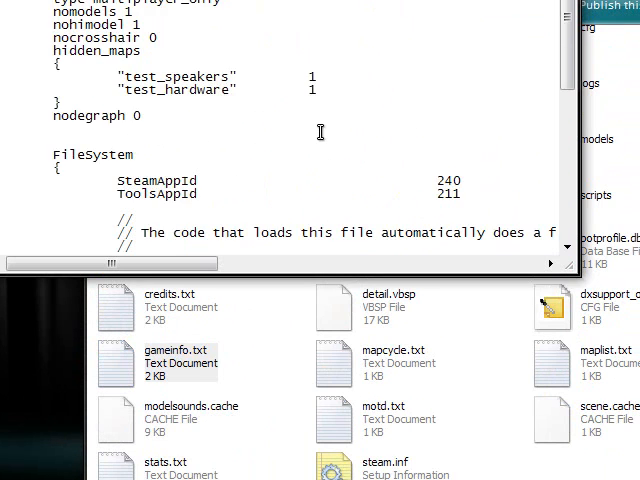
scroll("down", 3)
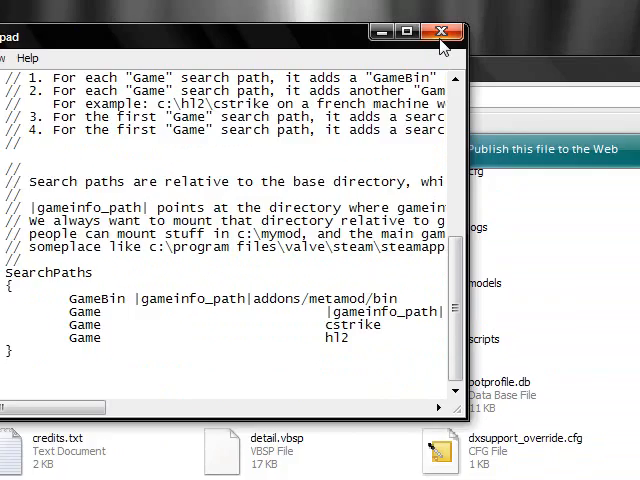
left_click(441, 28)
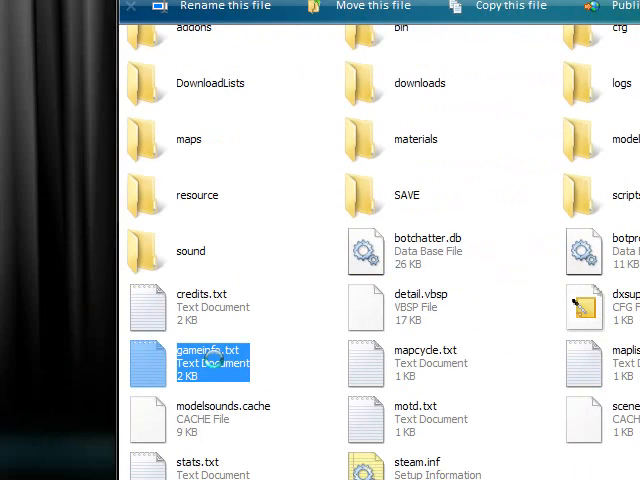
double_click(210, 363)
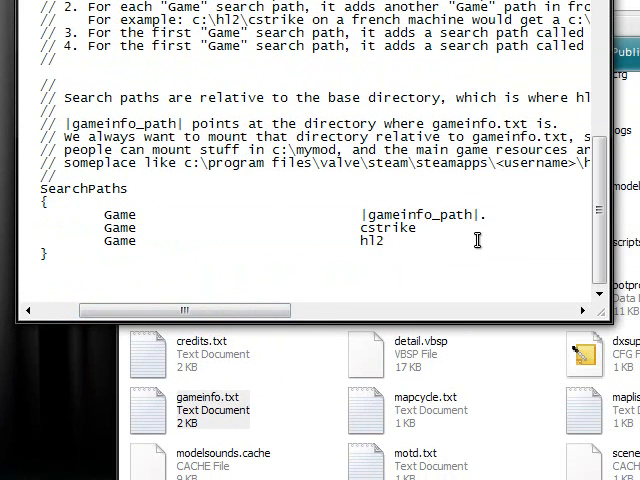
mouse_move(475, 238)
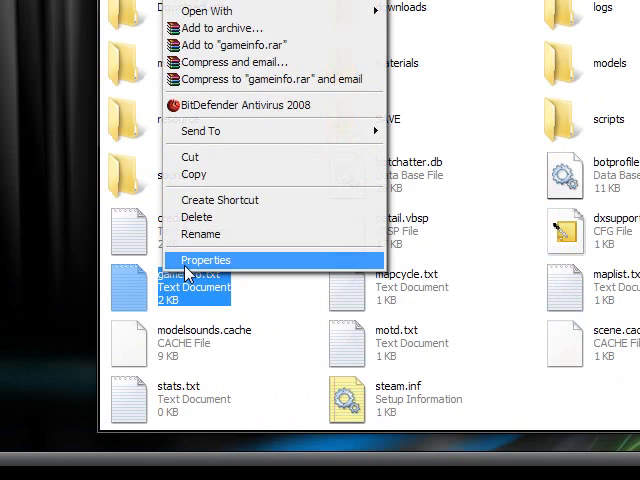
Step: Set the Read-only attribute on the cstrike gameinfo.txt through its Properties
left_click(206, 260)
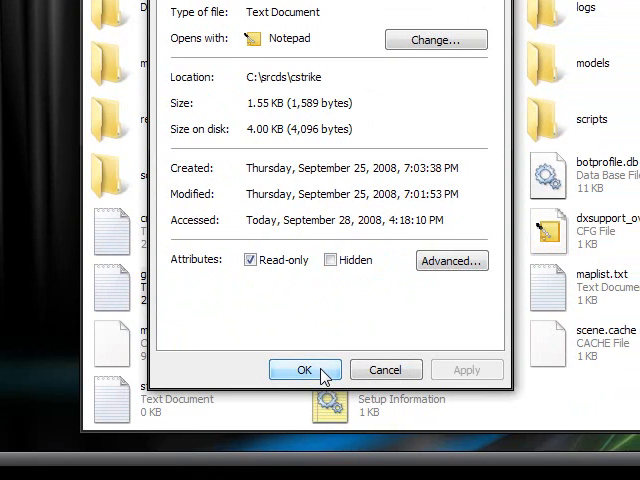
left_click(305, 370)
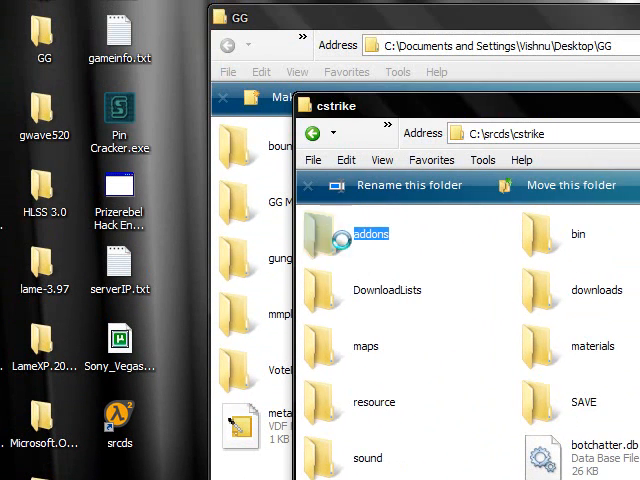
Step: Look into the addons folder, go back, and bring the GG folder forward
double_click(325, 233)
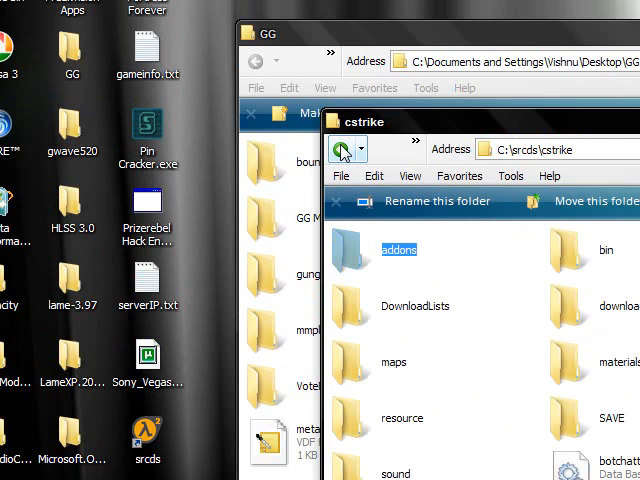
left_click(345, 150)
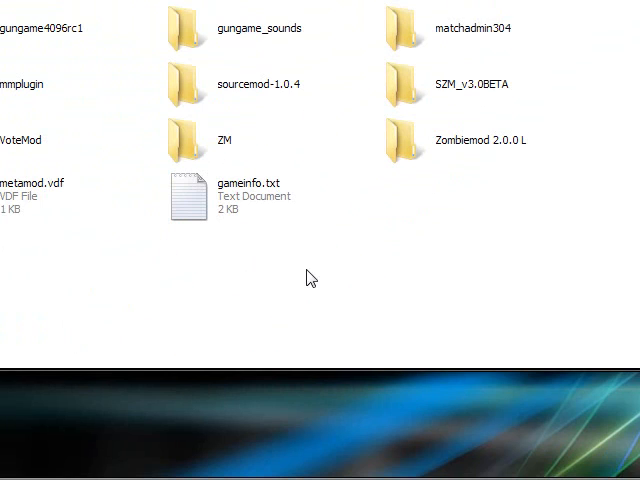
mouse_move(344, 223)
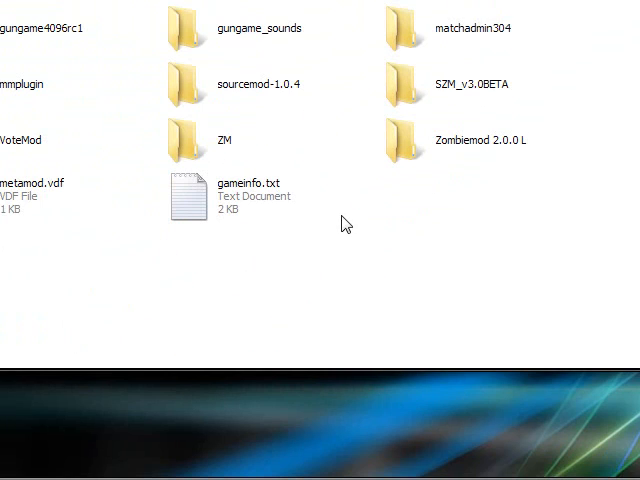